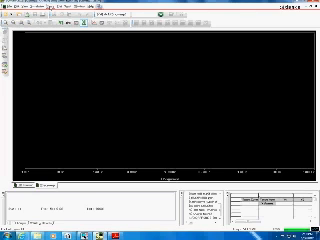
# Show the Plot Settings menu commands over the empty waveform plot.
pyautogui.click(64, 10)
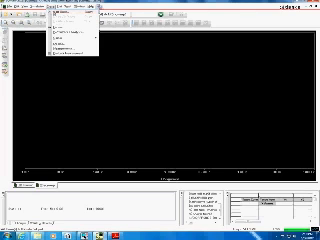